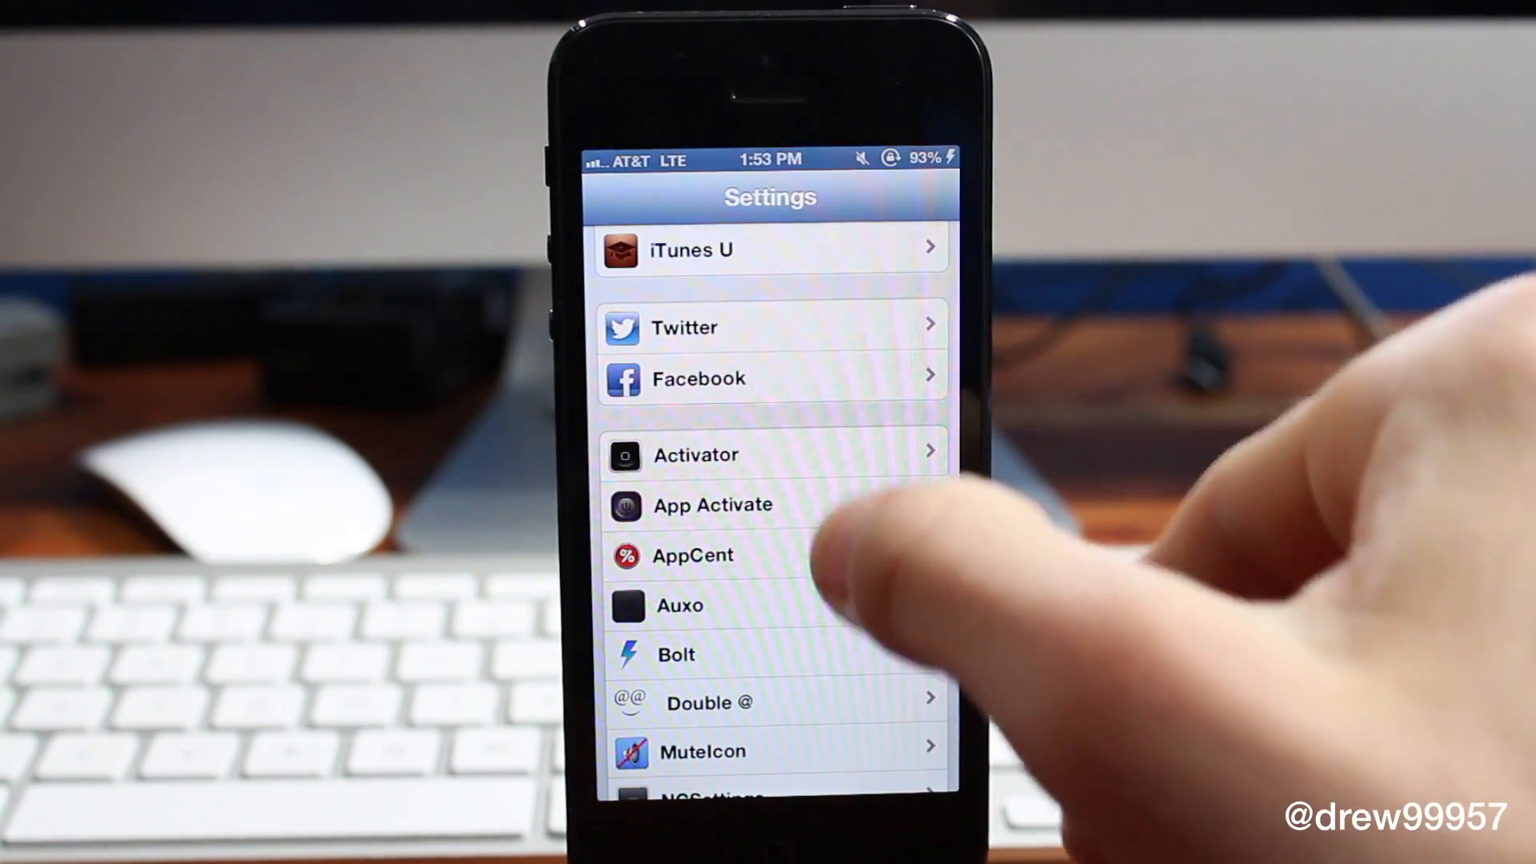
- Open the App Activate page from iOS Settings
{"action": "left_click", "coordinate": [712, 504]}
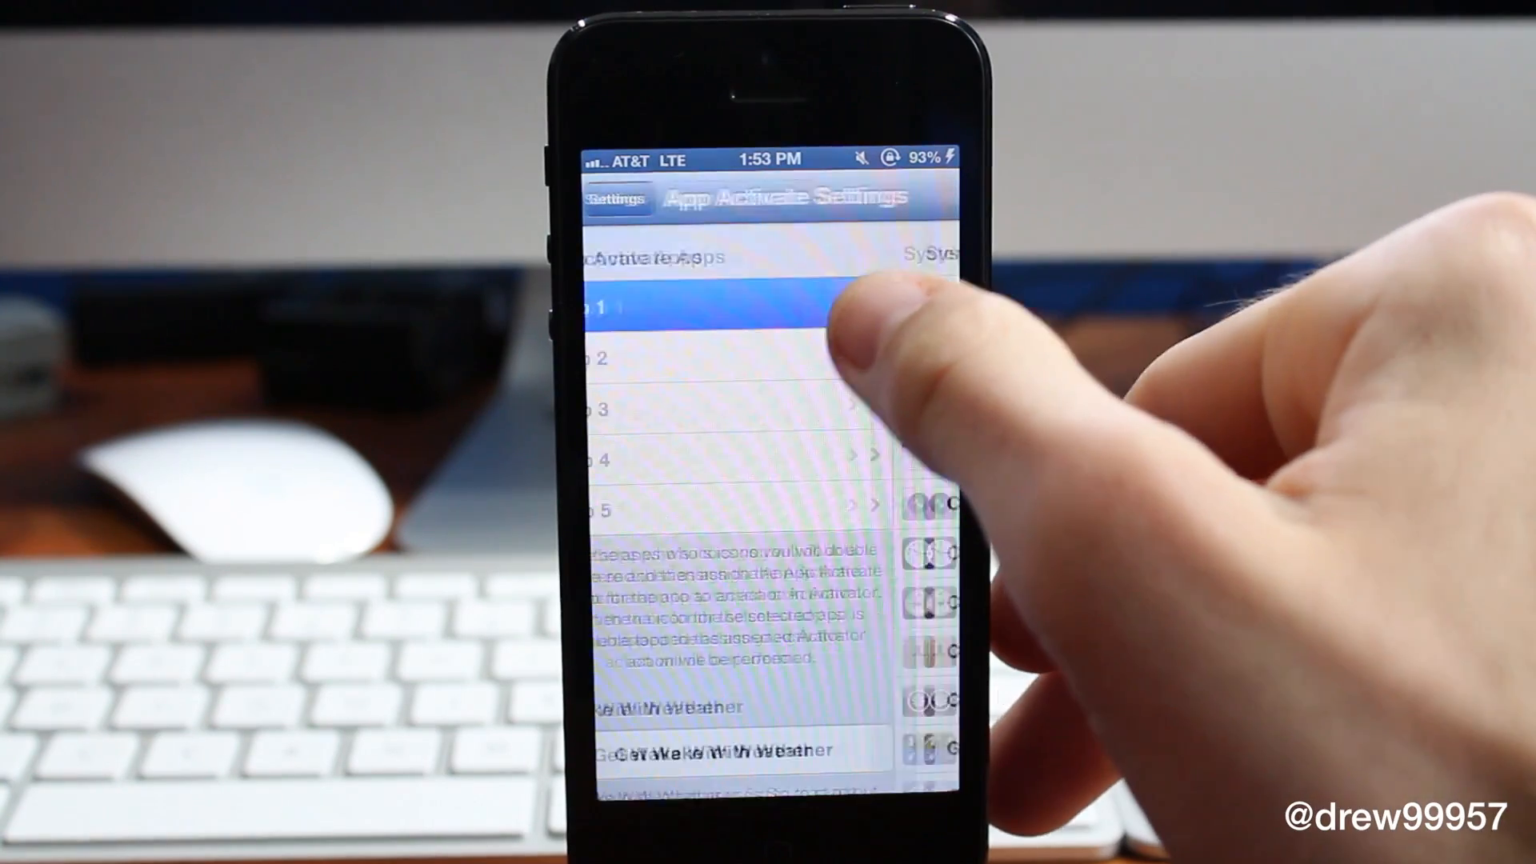
- Open the App 1 slot in App Activate to assign its app and action
{"action": "left_click", "coordinate": [686, 309]}
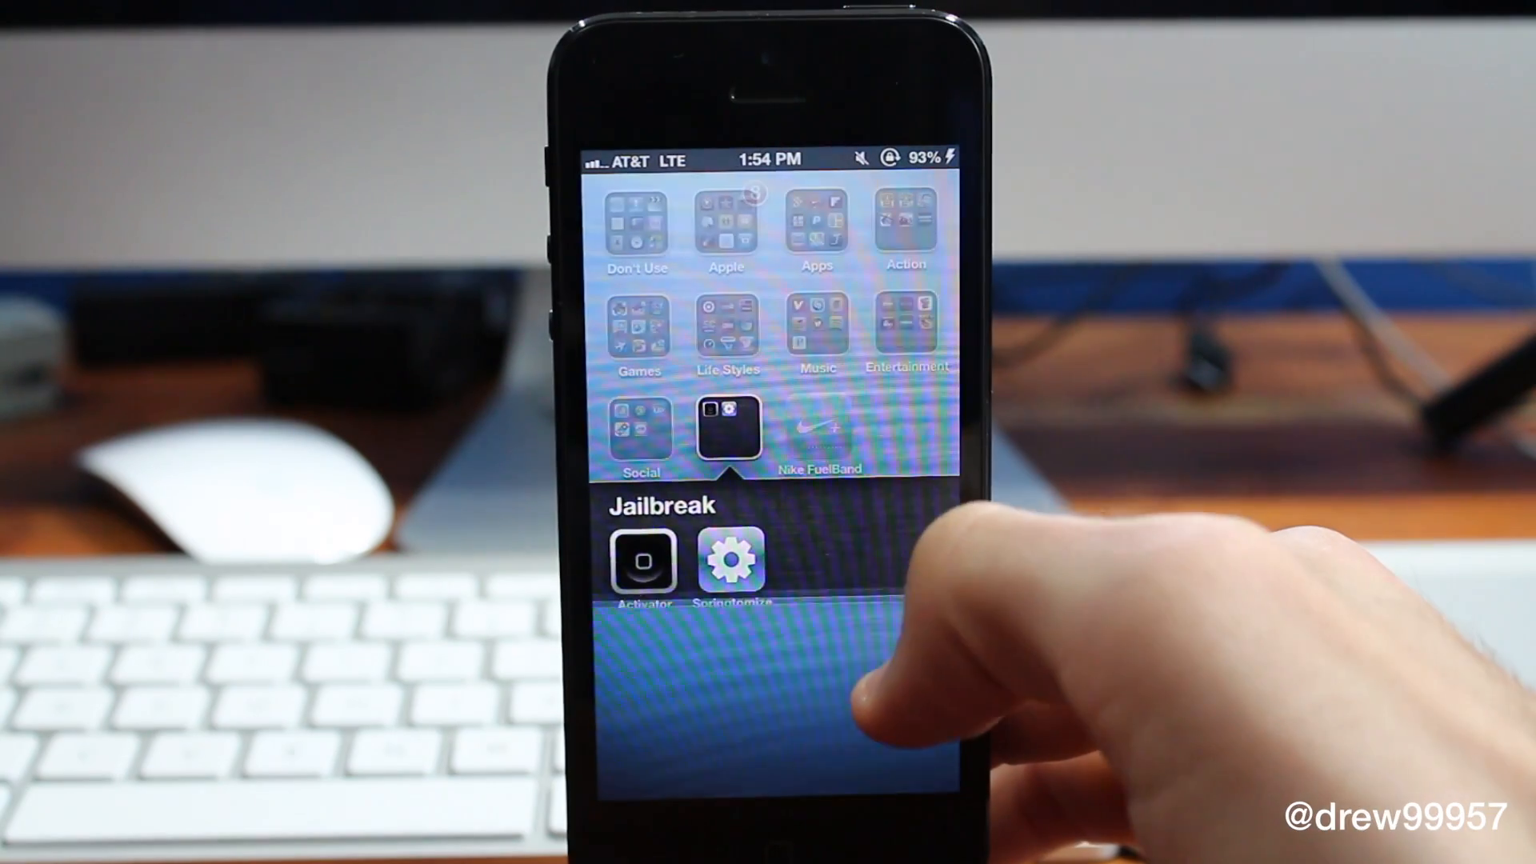
- Double-tap the Activator icon to start shuffled music, then skip two tracks to Drake's 'Miss Me'
{"action": "left_click", "coordinate": [817, 331]}
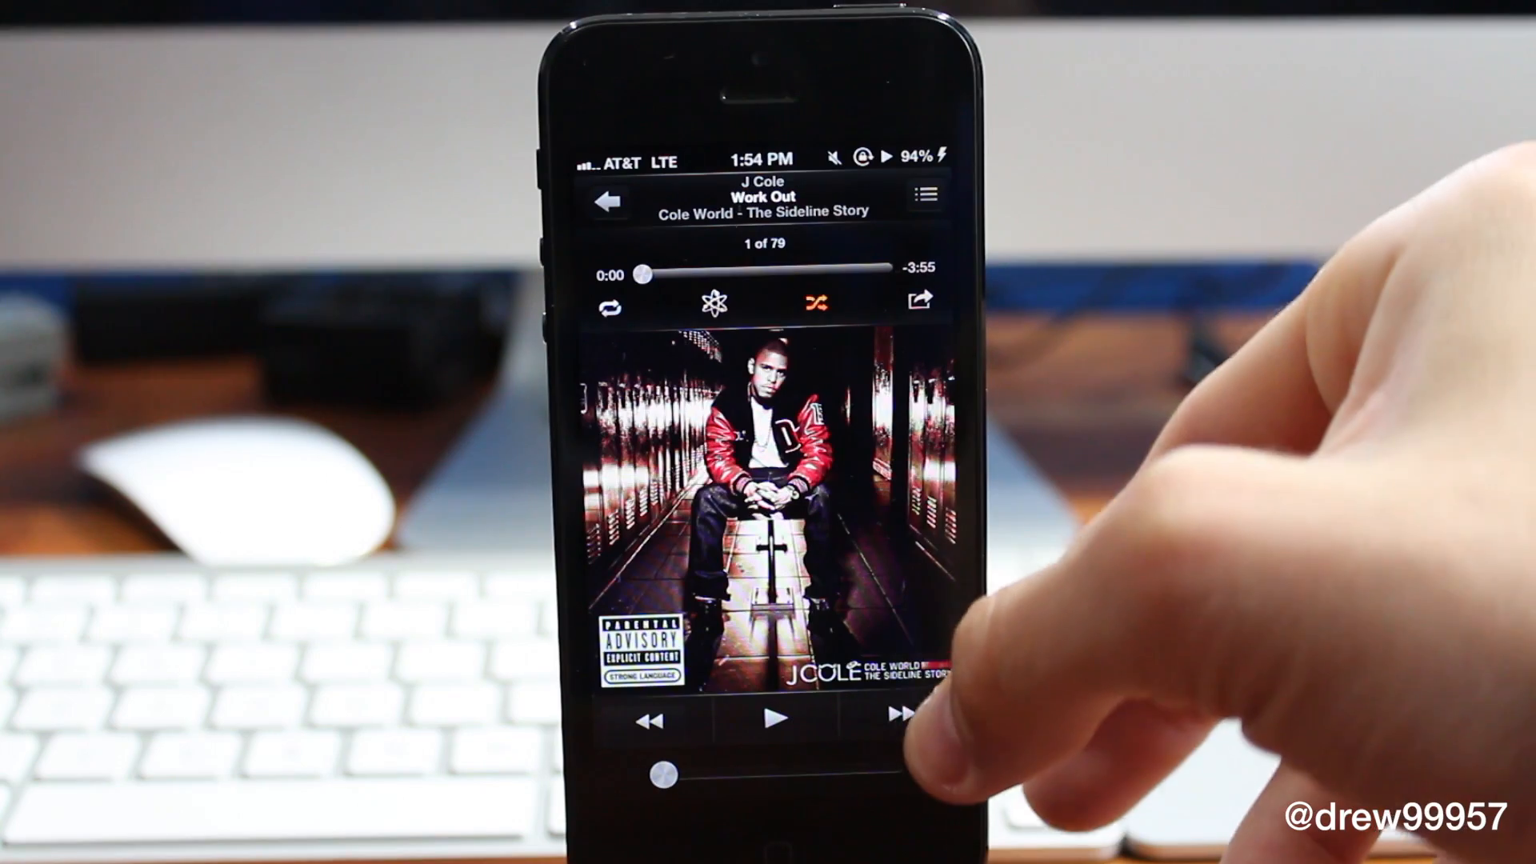
{"action": "left_click", "coordinate": [895, 720]}
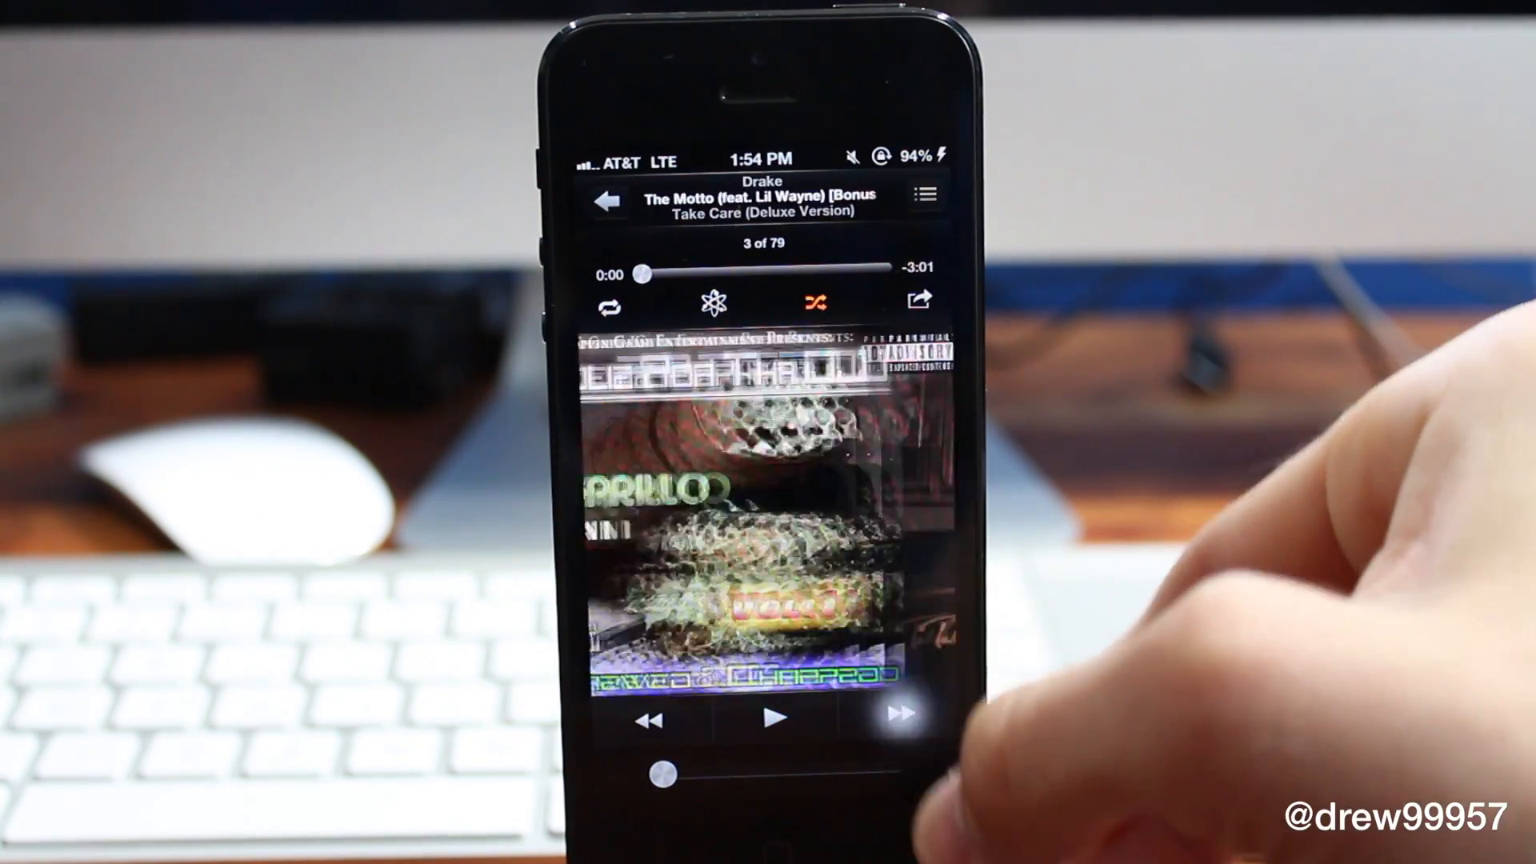
{"action": "left_click", "coordinate": [896, 720]}
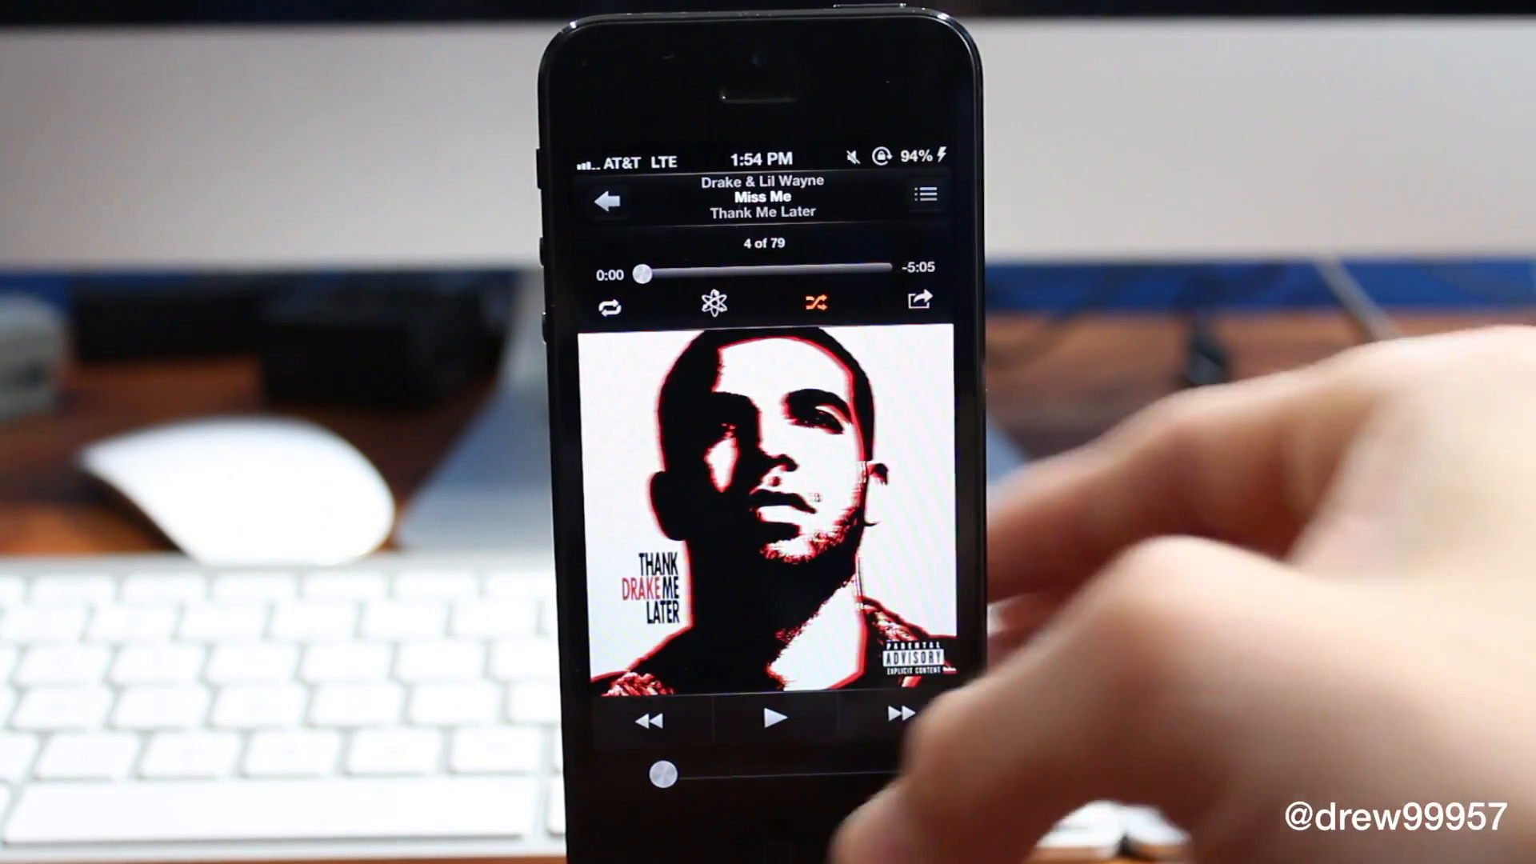